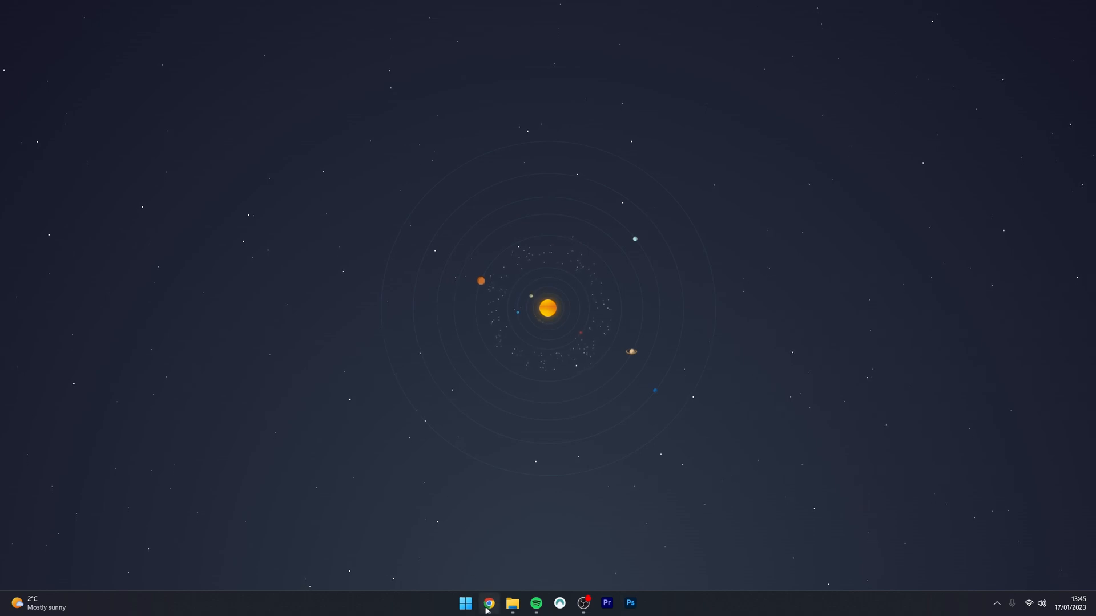
# - Load ipvanish.com in Chrome and show the Apps menu of platform VPN apps
pyautogui.click(488, 604)
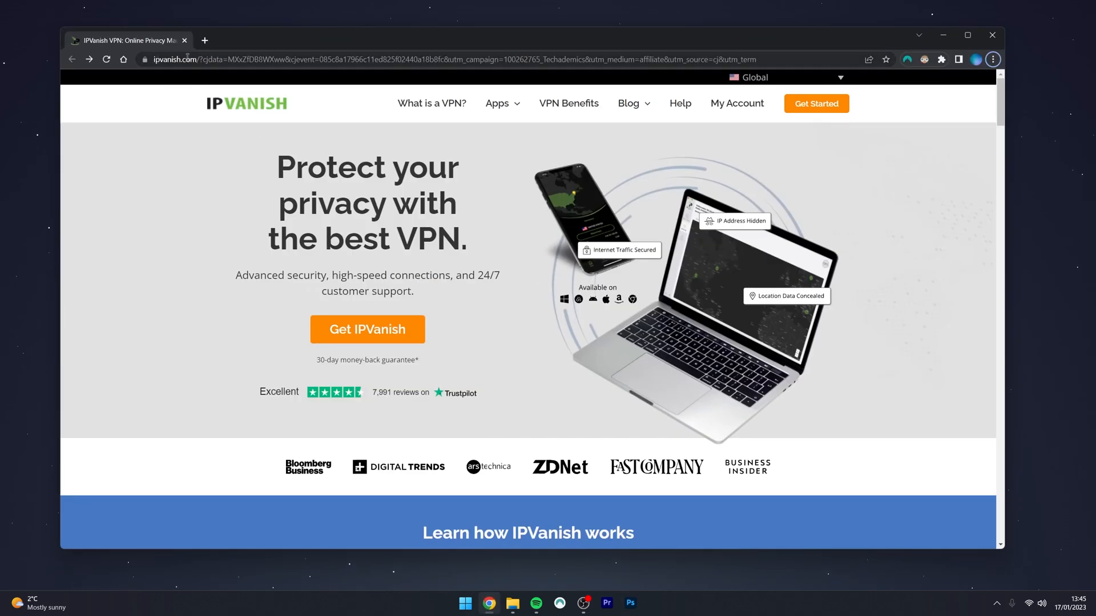
pyautogui.click(968, 35)
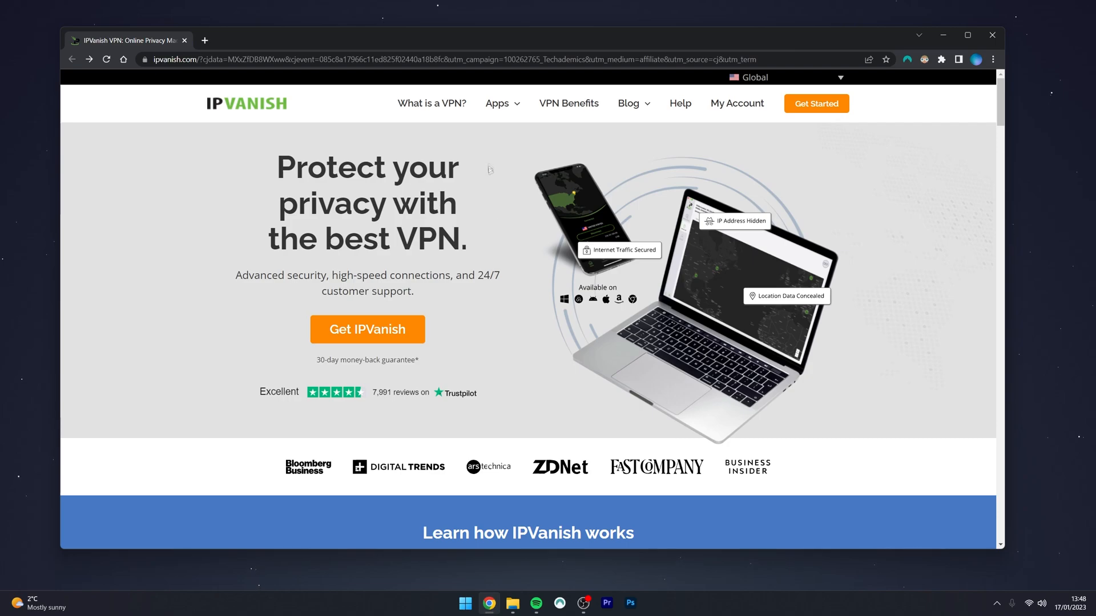
pyautogui.click(498, 103)
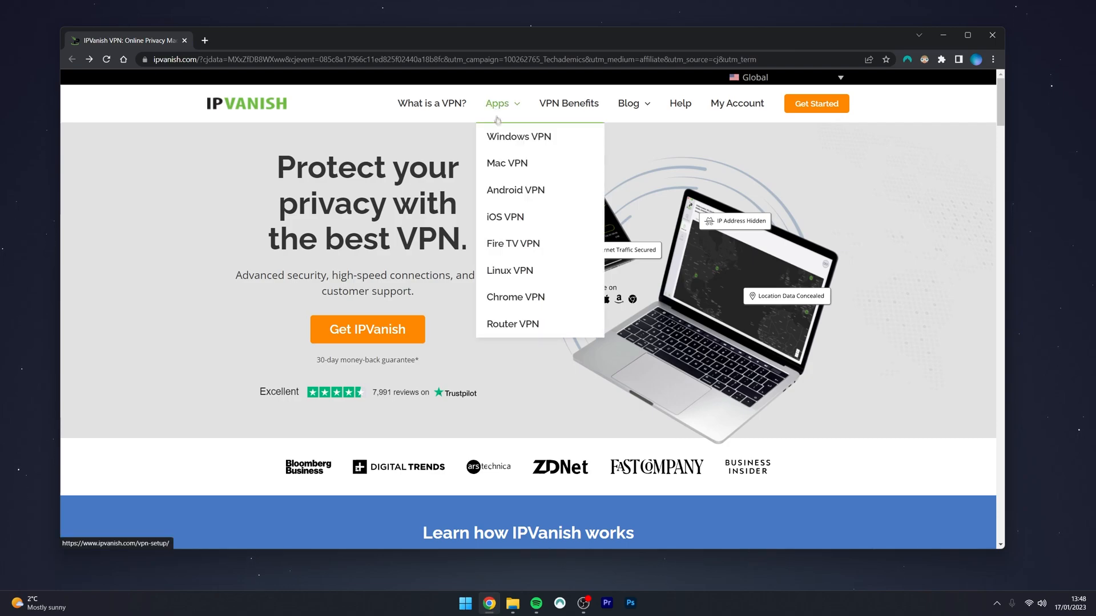
pyautogui.moveTo(505, 217)
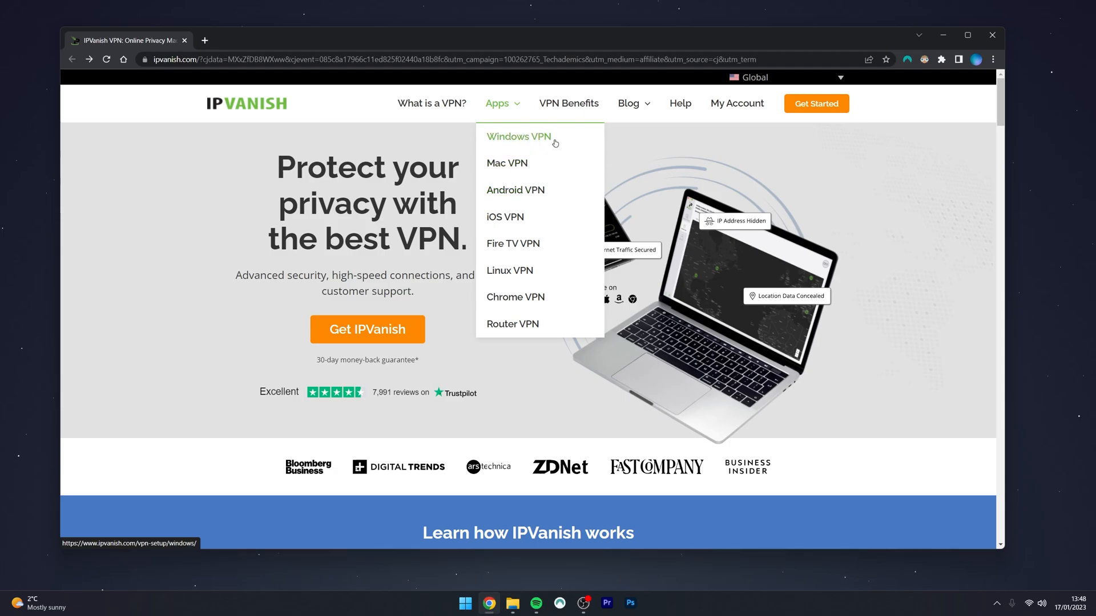
# - Browse the Windows VPN page's features and setup guides, then return to the top
pyautogui.click(518, 136)
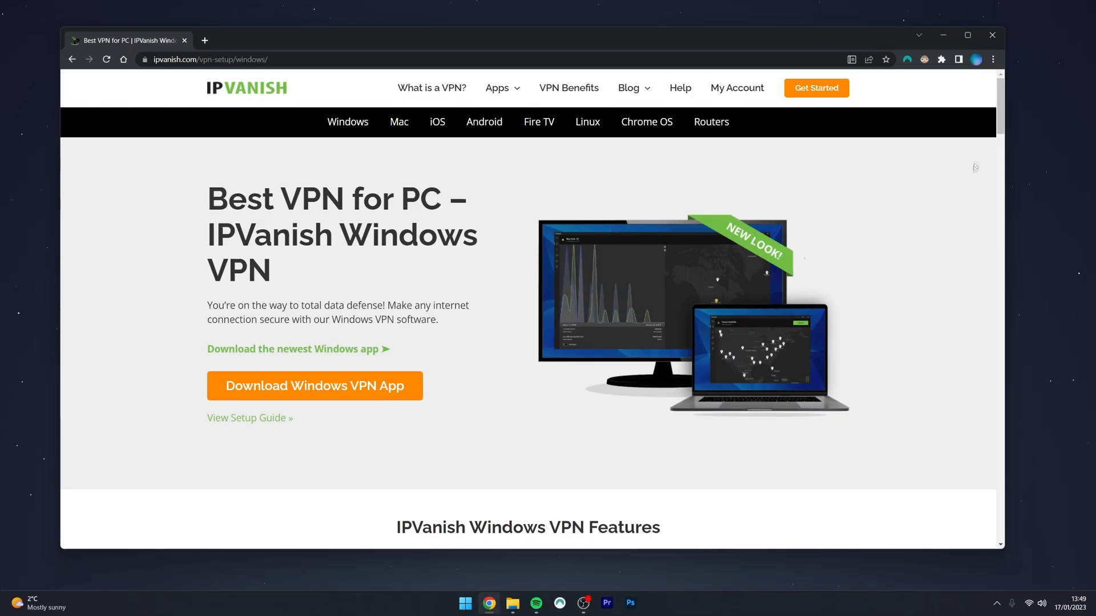
pyautogui.scroll(-3)
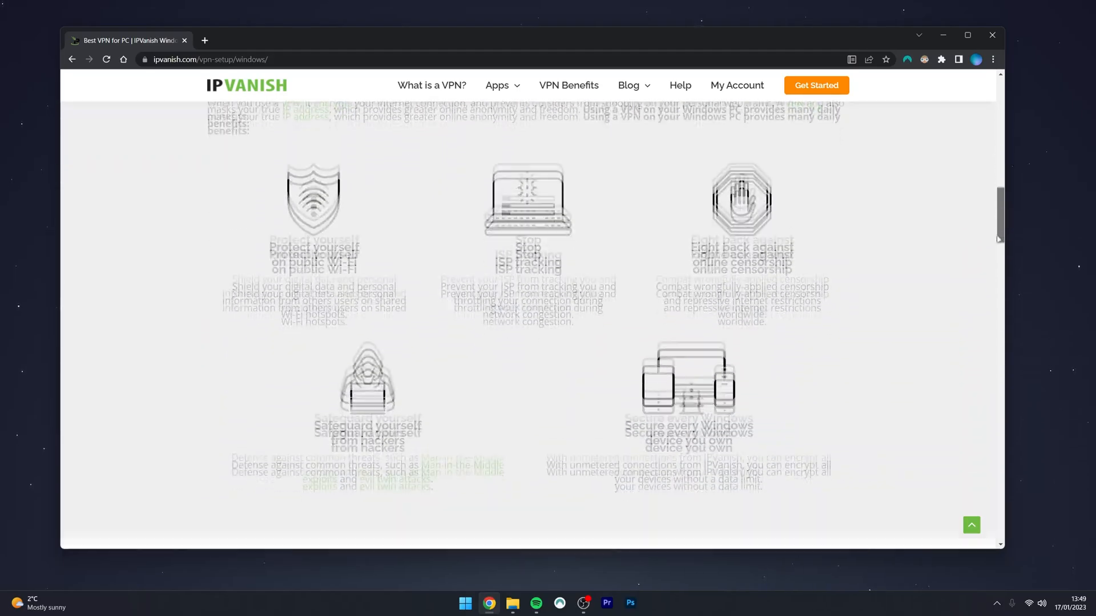
pyautogui.scroll(-3)
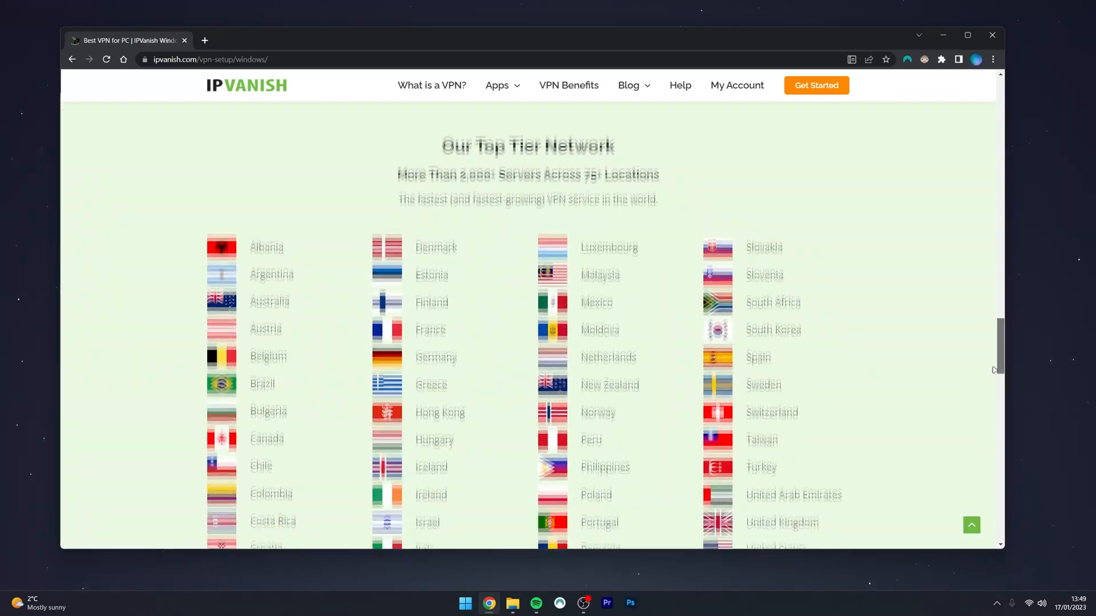
pyautogui.scroll(-3)
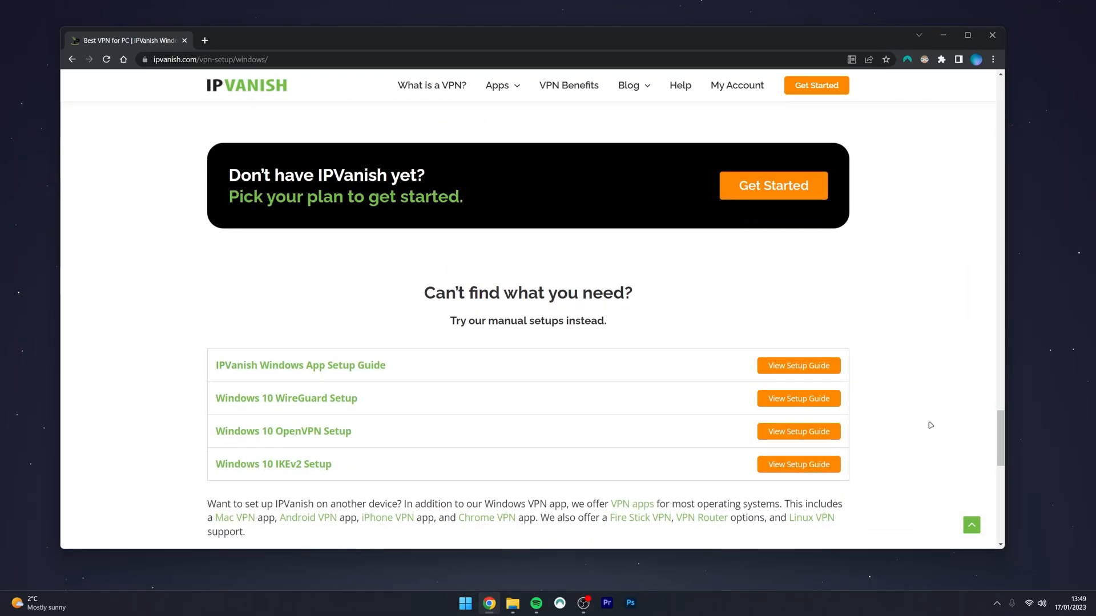
pyautogui.scroll(3)
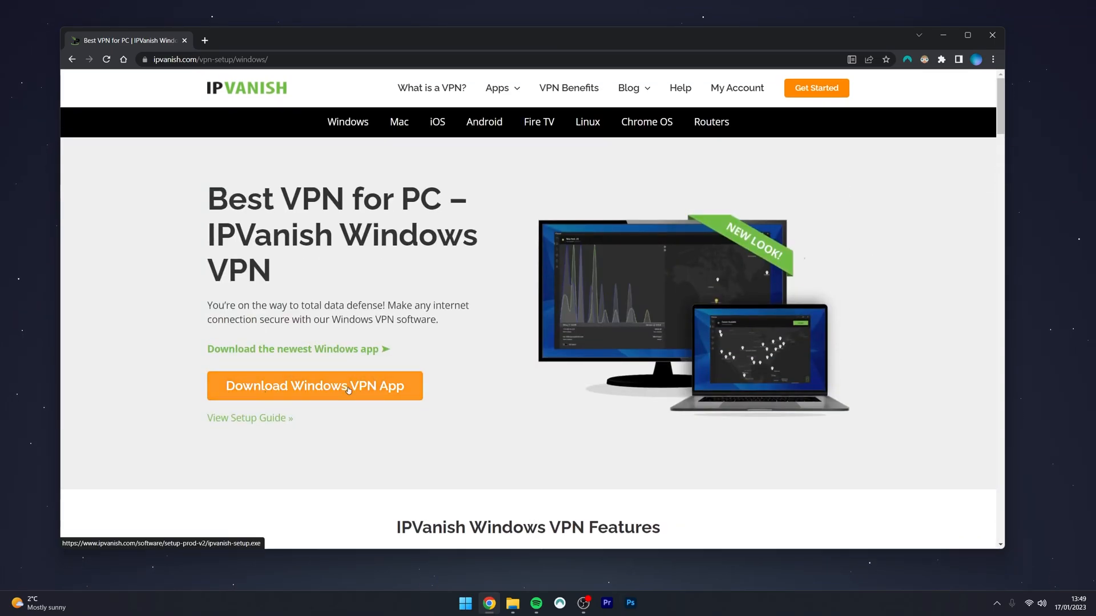
# - Save the IPVanish Windows VPN installer to the Desktop
pyautogui.click(314, 386)
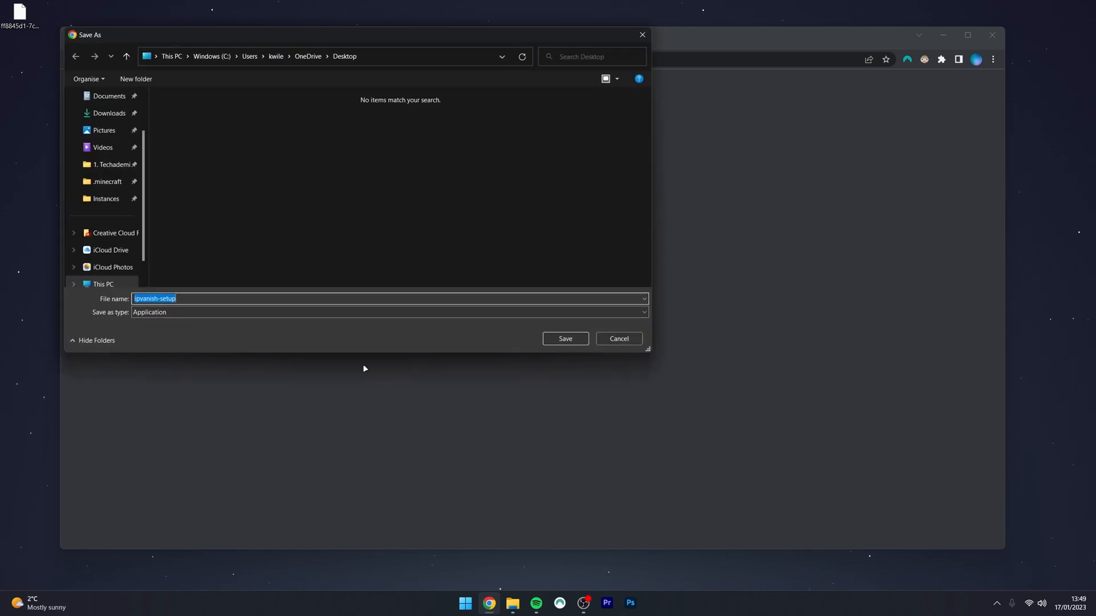
pyautogui.scroll(3)
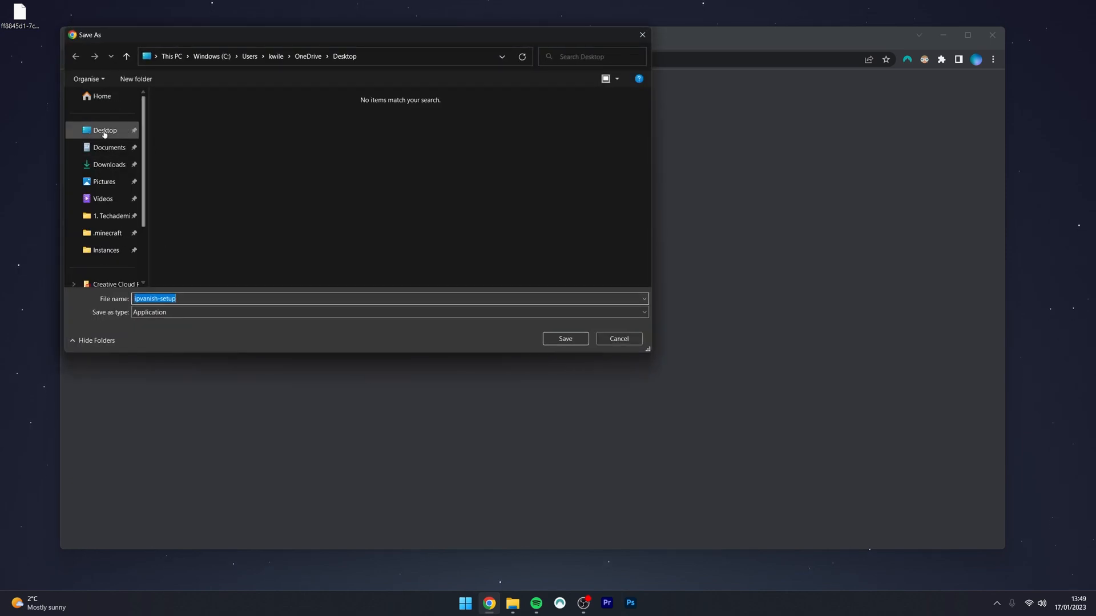
pyautogui.click(564, 338)
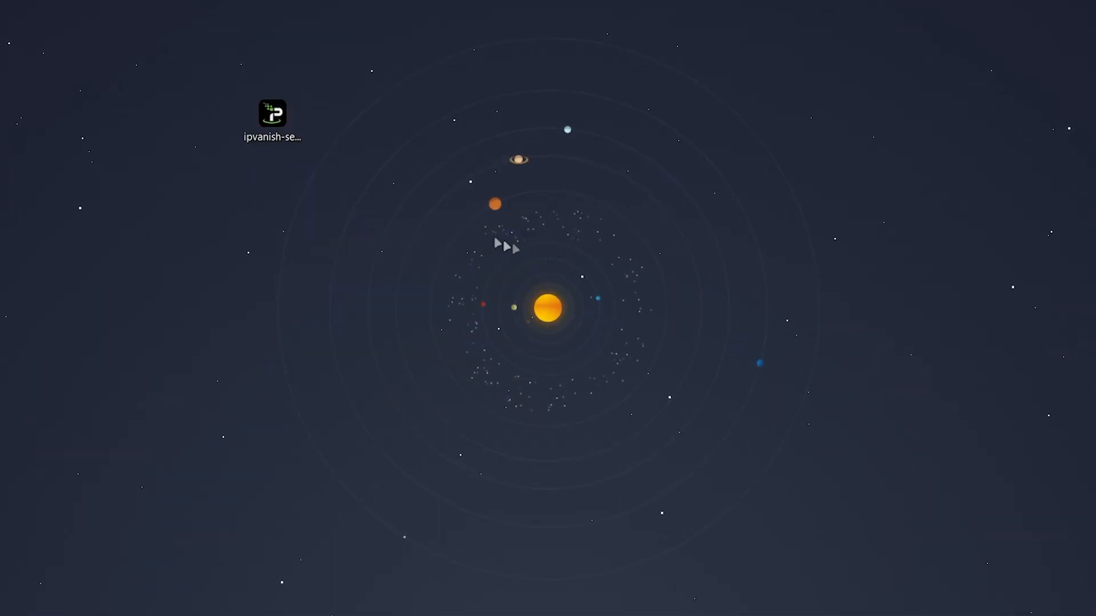
# - Run ipvanish-setup with default settings, then launch IPVanish from its desktop shortcut
pyautogui.doubleClick(272, 114)
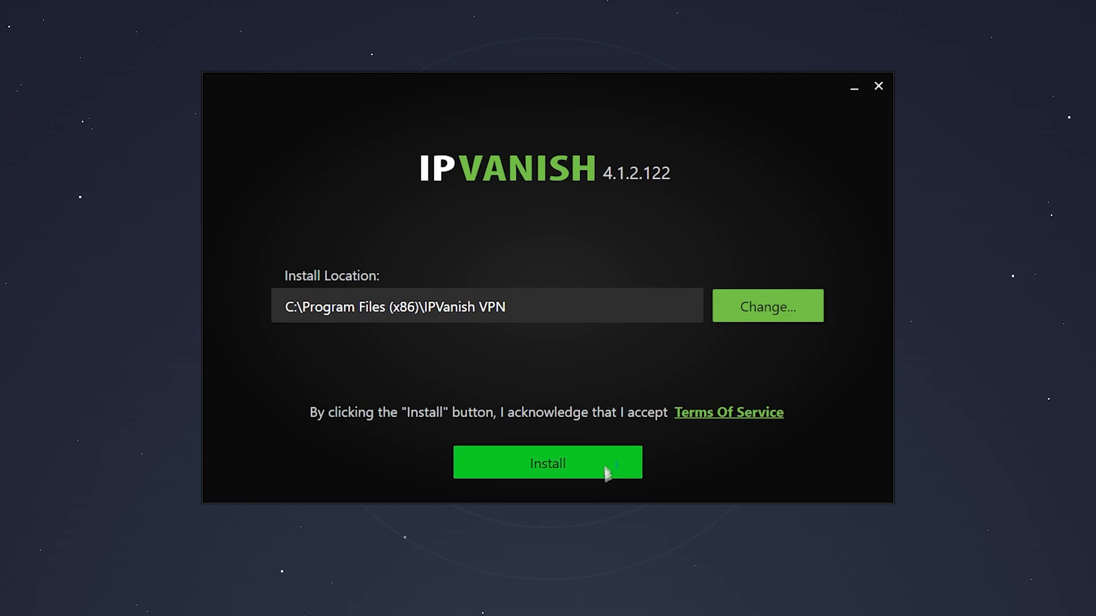
pyautogui.click(548, 463)
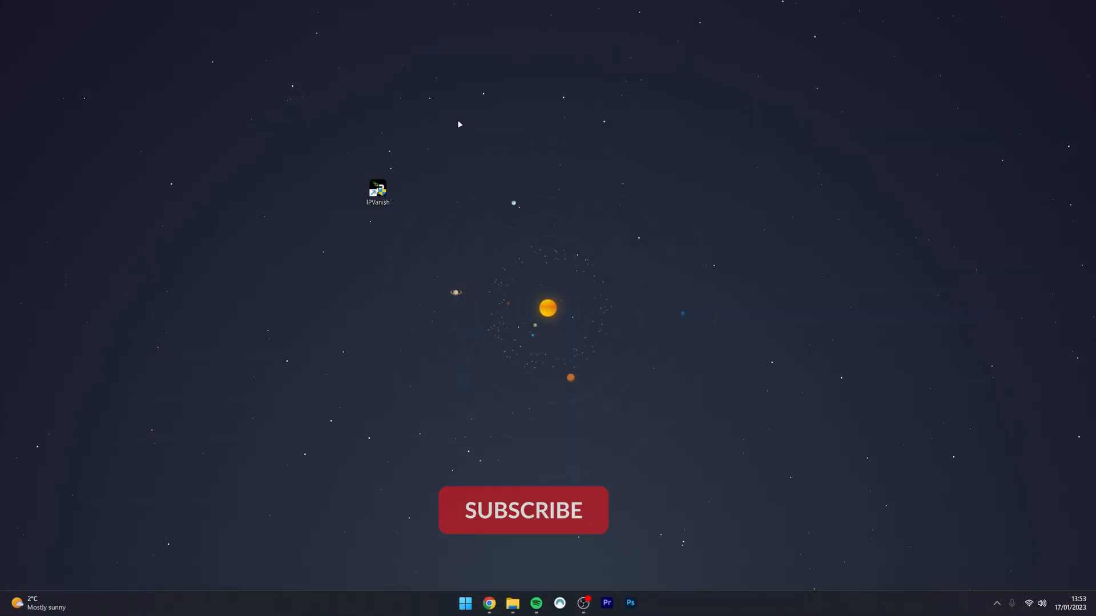
pyautogui.click(522, 510)
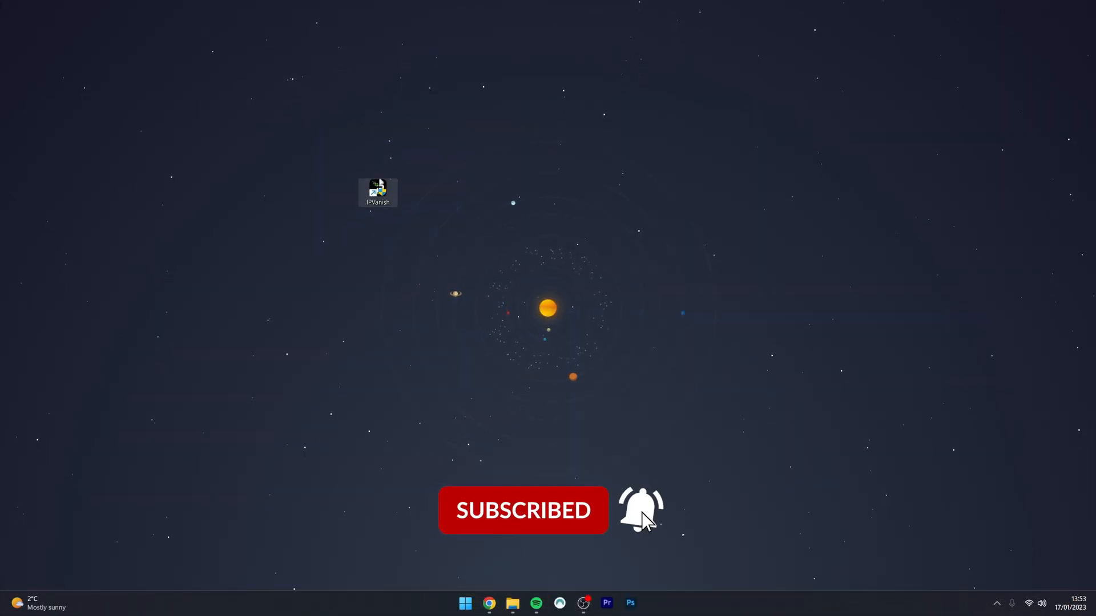
pyautogui.doubleClick(377, 192)
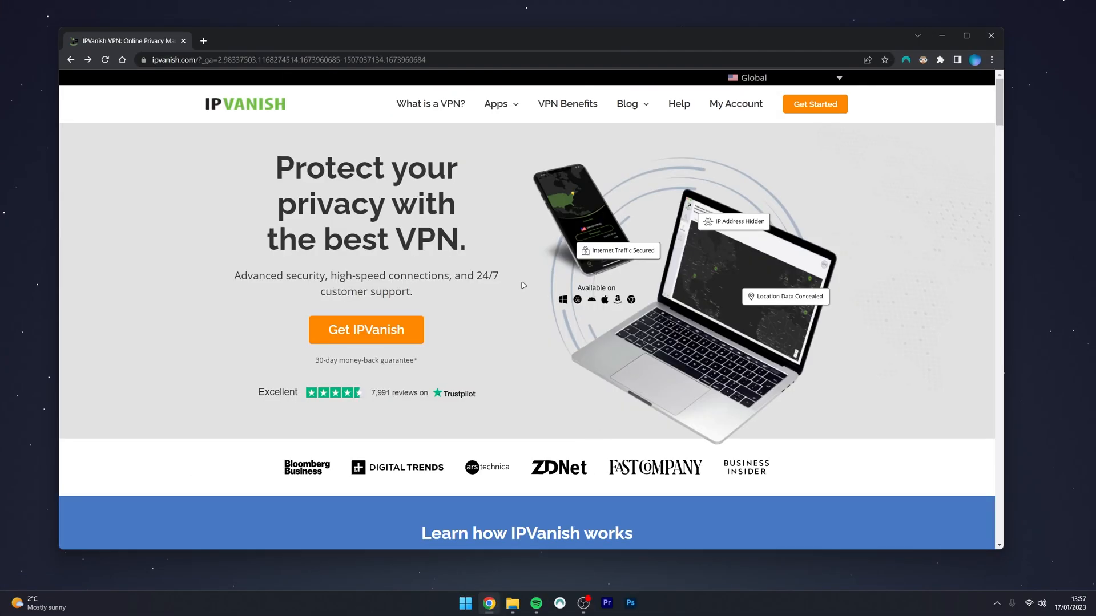
pyautogui.moveTo(498, 249)
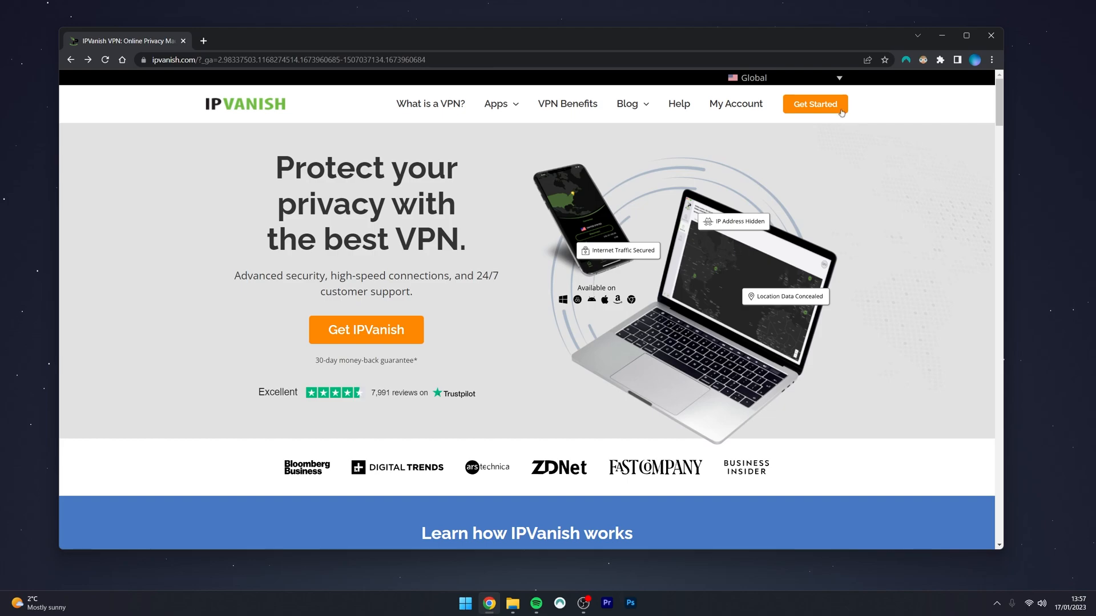
# - Pick the Yearly plan at $3.99/month on the IPVanish checkout page
pyautogui.click(815, 103)
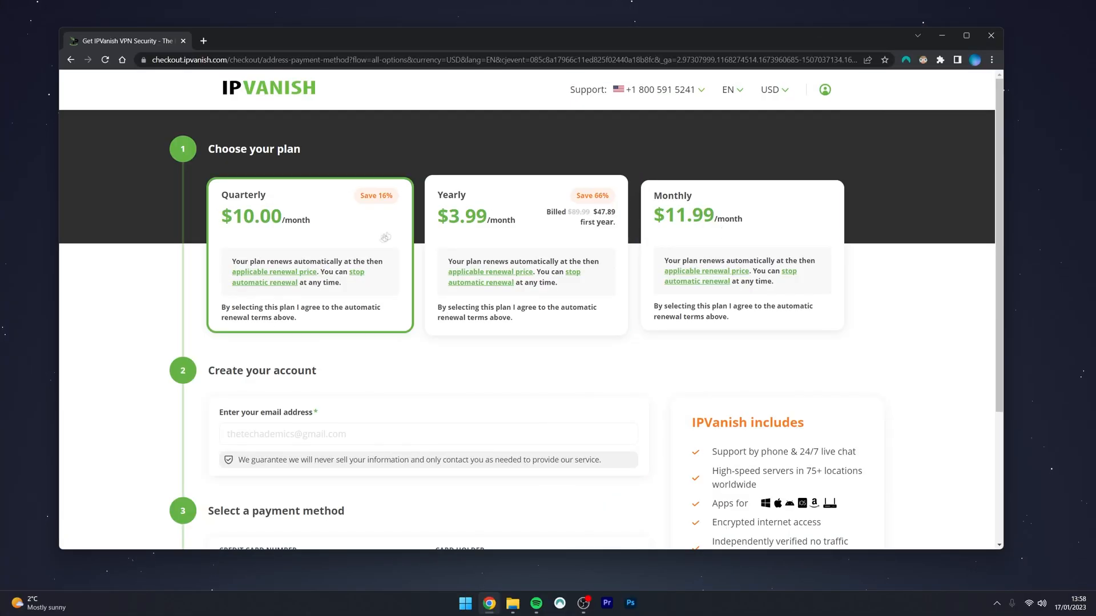
pyautogui.click(526, 255)
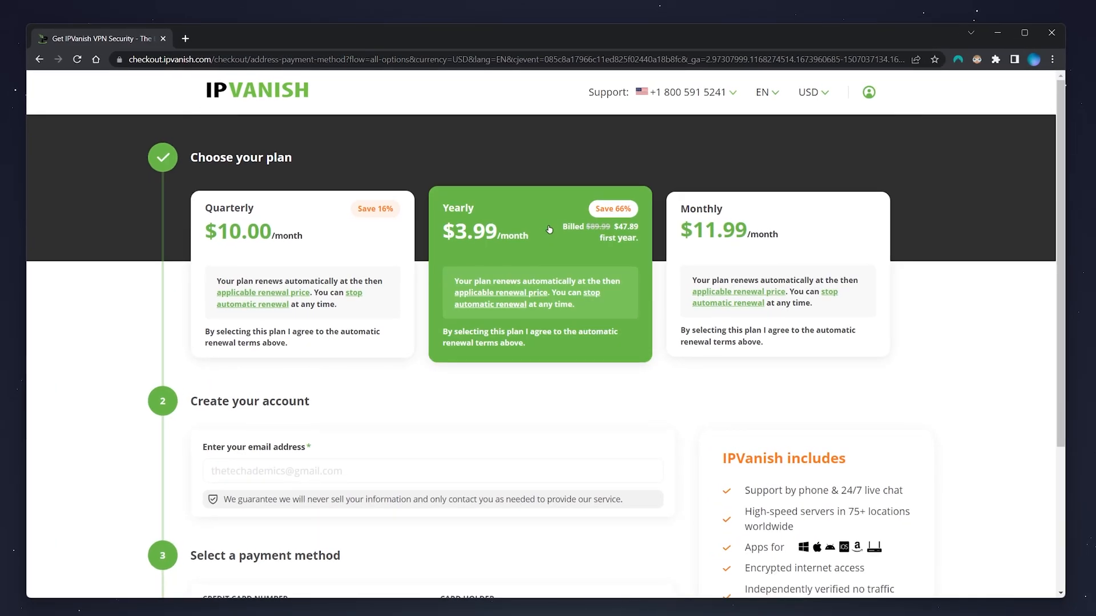
pyautogui.moveTo(1062, 133)
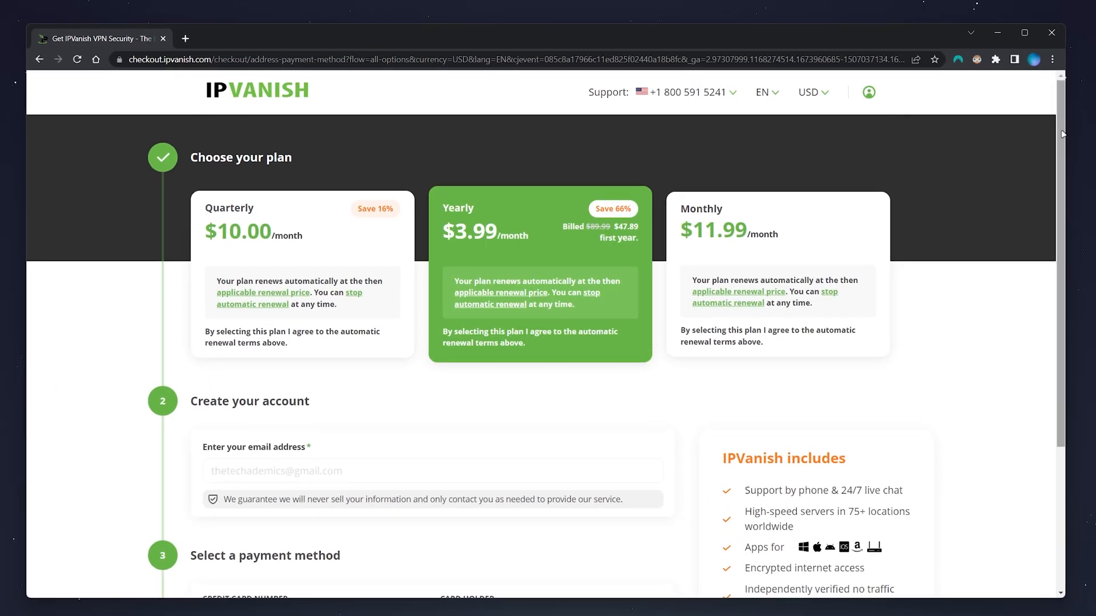
pyautogui.scroll(-3)
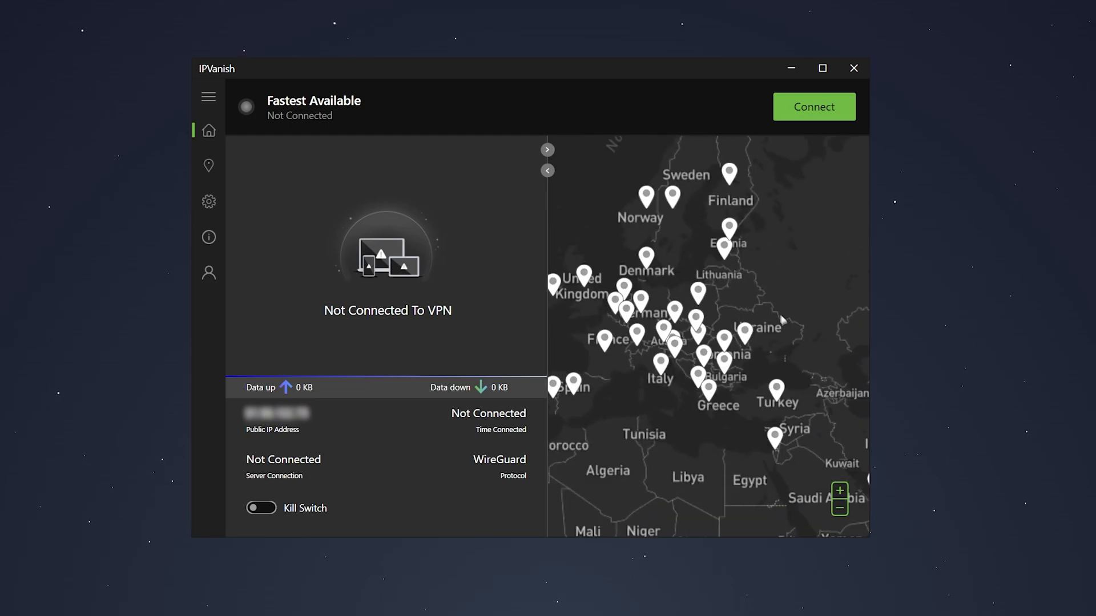
# - Zoom the server map in on the UK and show the server locations list
pyautogui.click(839, 491)
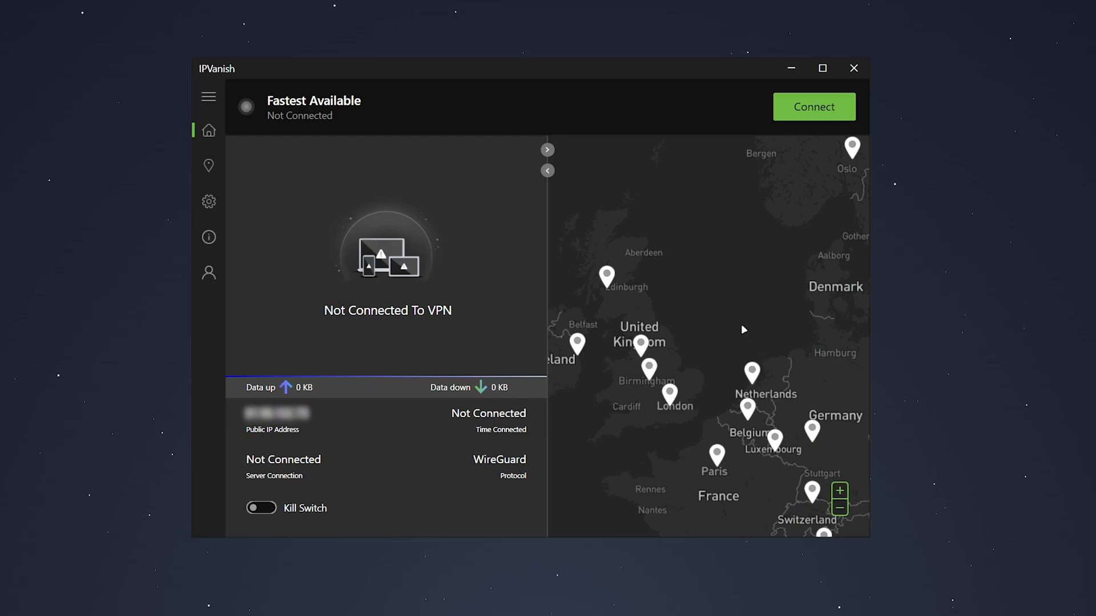
pyautogui.click(209, 166)
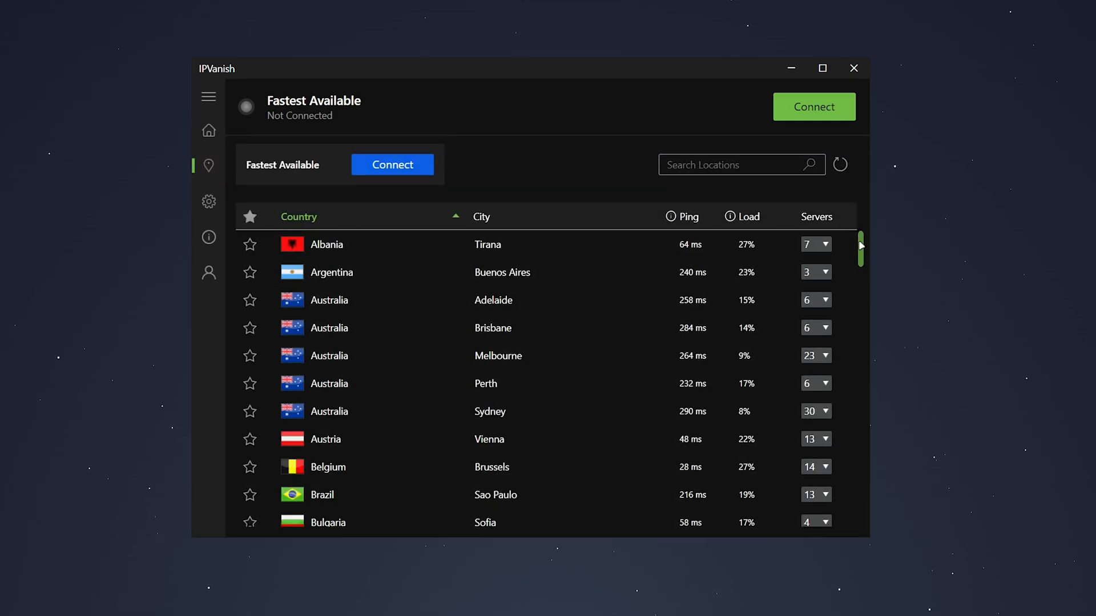
# - Find United Kingdom in the locations list and connect to a London server
pyautogui.scroll(-3)
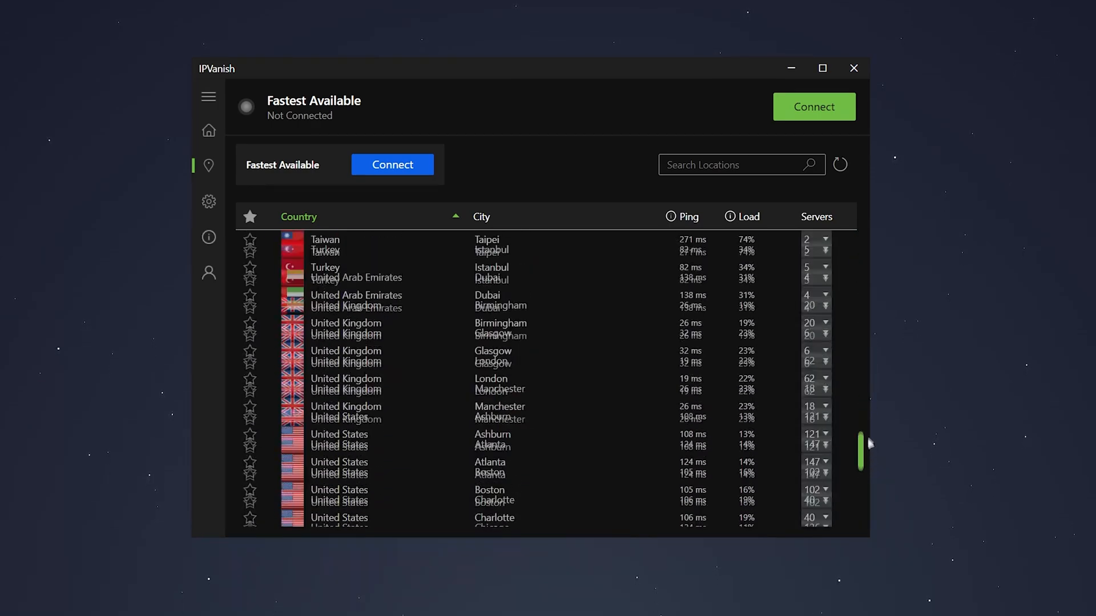
pyautogui.scroll(3)
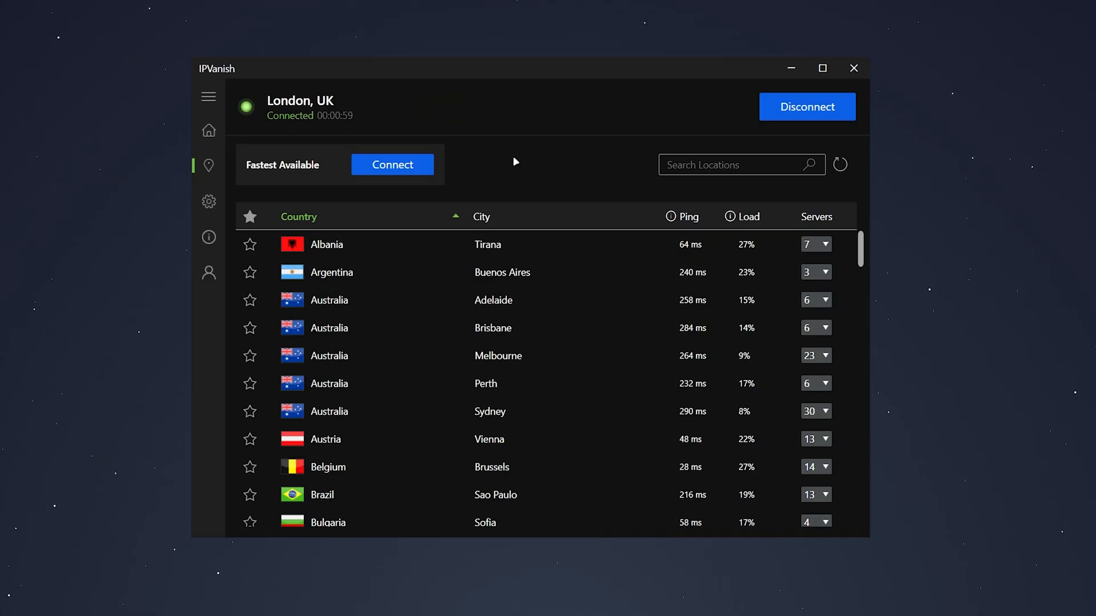
# - Show the London connection's public IP, server name and traffic graph on Home
pyautogui.click(208, 131)
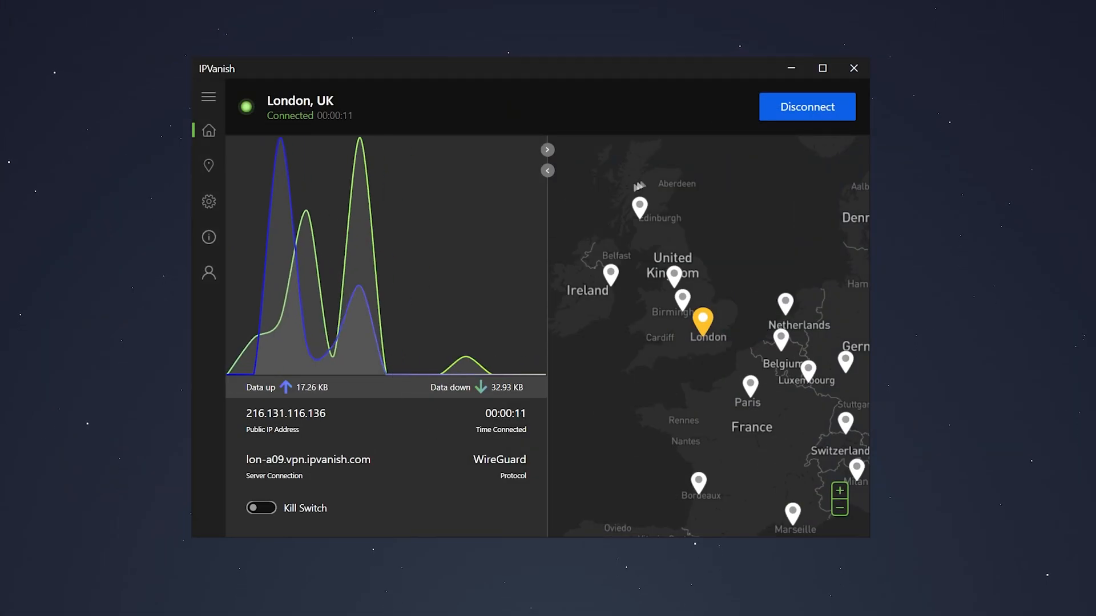
# - Disconnect IPVanish from the London, UK server
pyautogui.click(806, 106)
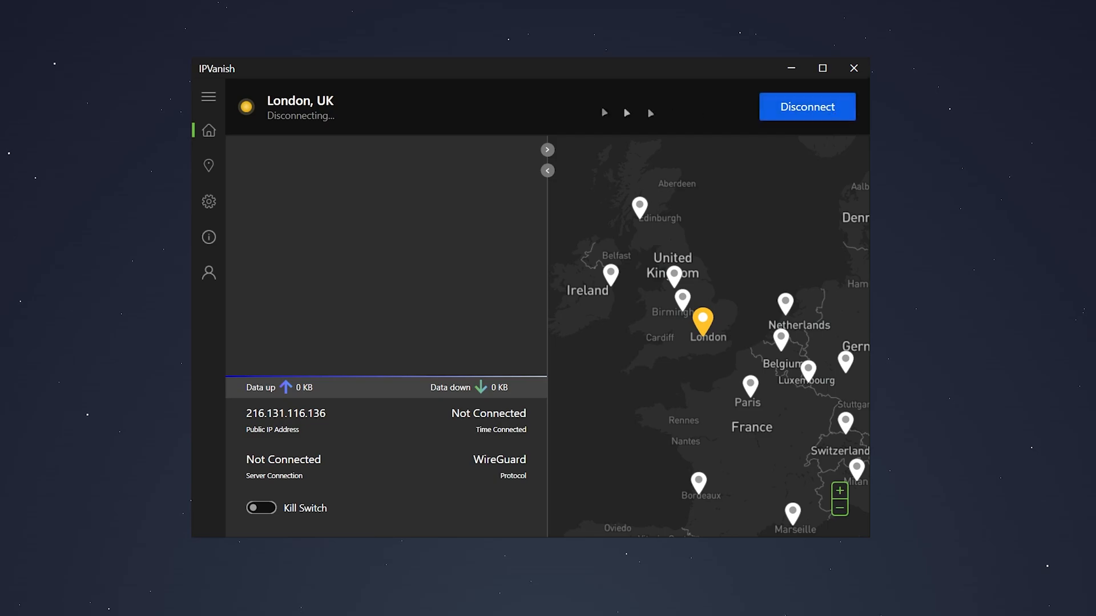
pyautogui.click(806, 106)
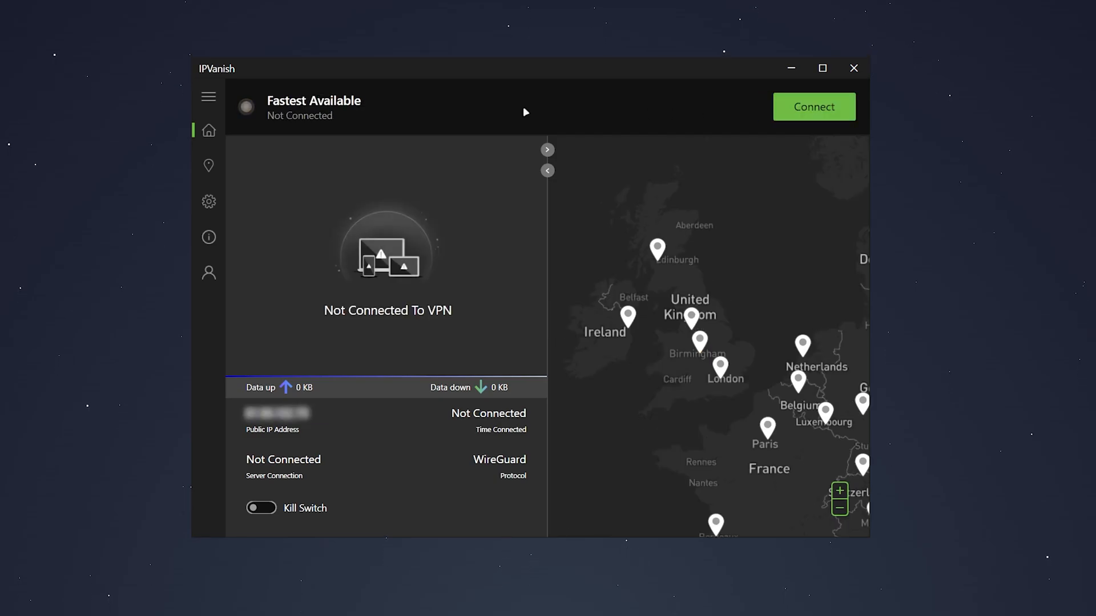